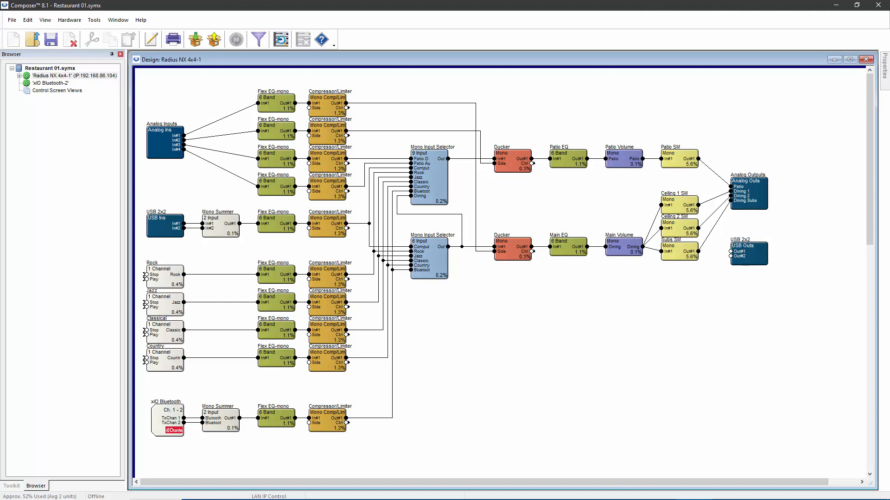
# Show the 9-input Mono Input Selector's live source controls, Patio DJ through Dining
pyautogui.click(429, 173)
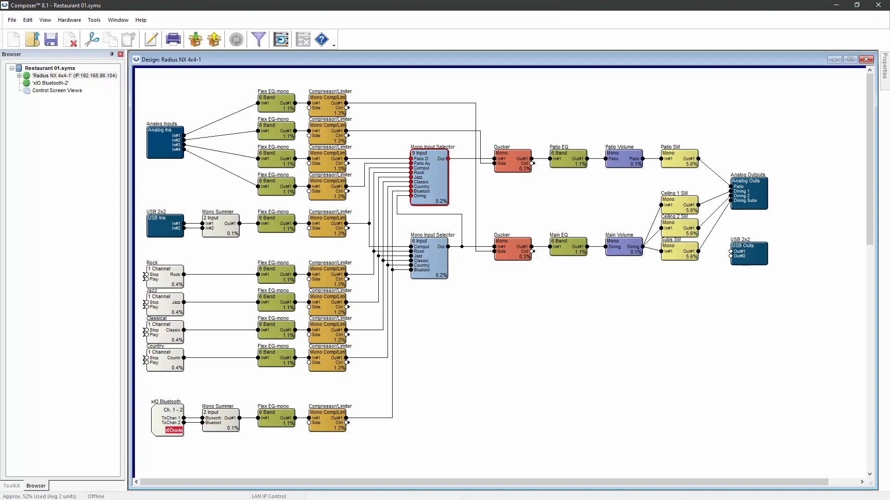
pyautogui.click(429, 176)
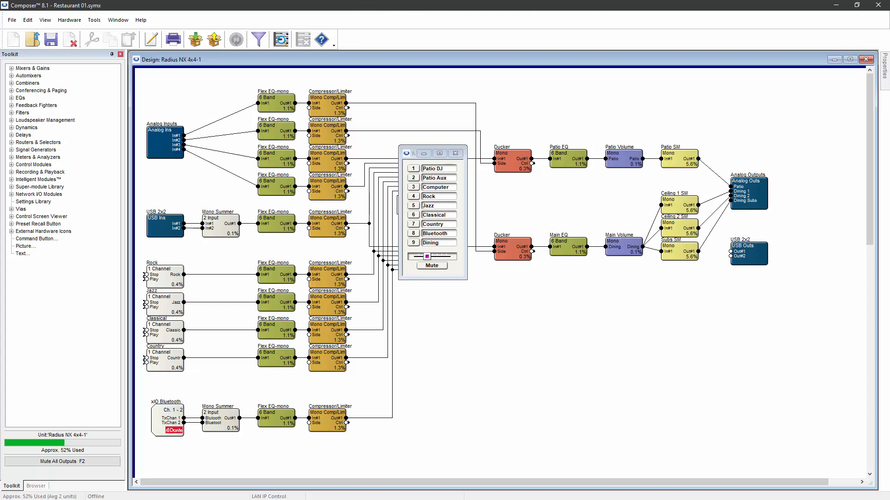
# Select Rock (input 4) briefly, then make Country (input 7) the active source
pyautogui.click(437, 197)
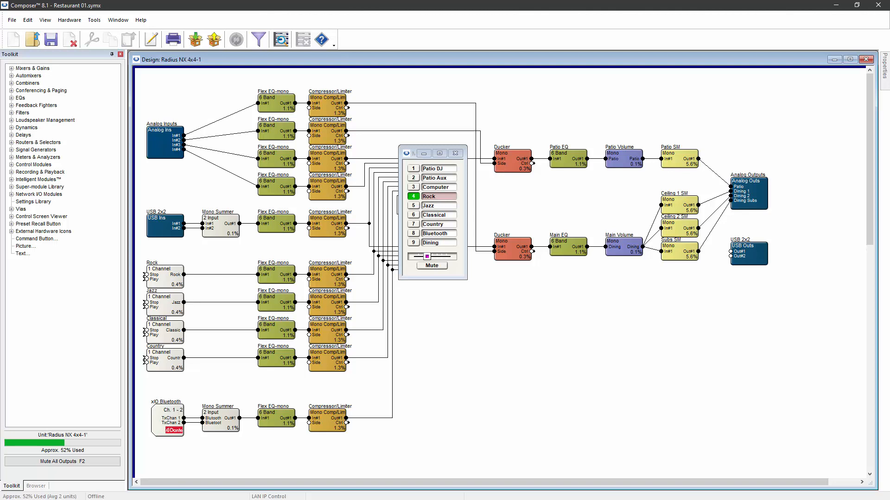
pyautogui.click(432, 223)
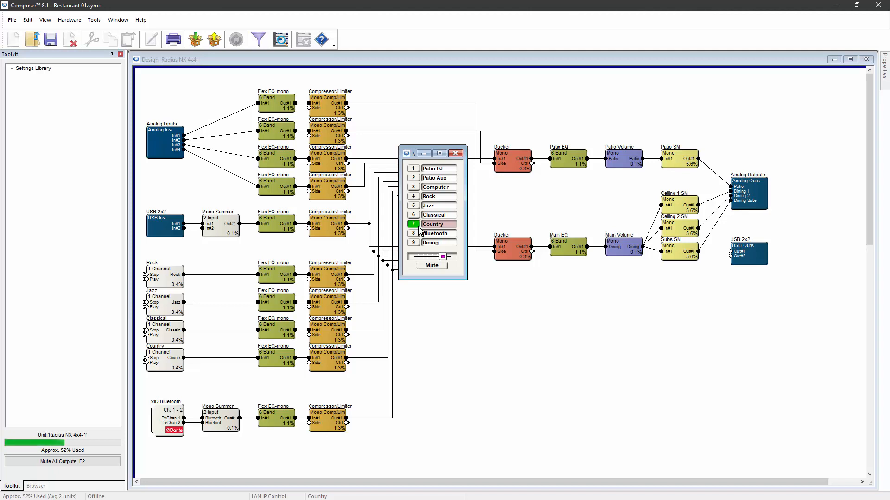
# Bring up Site Preferences from the Tools menu, showing Power On Restoration options
pyautogui.click(94, 20)
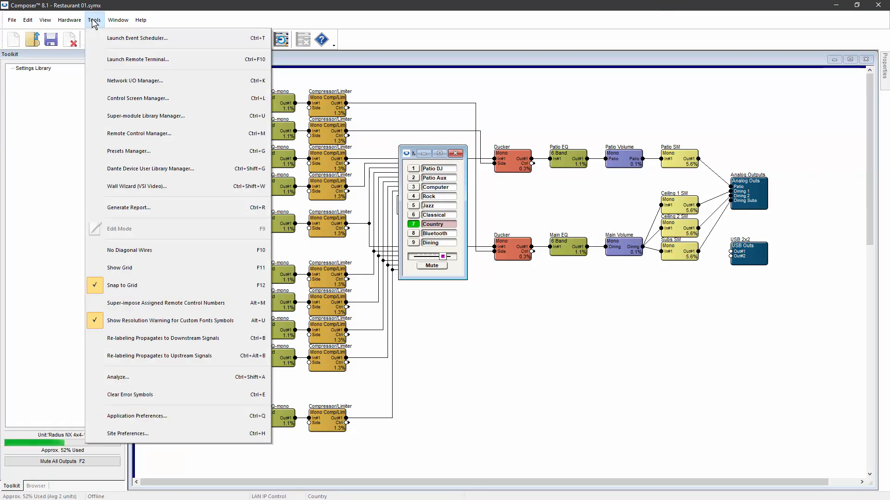
pyautogui.moveTo(136, 434)
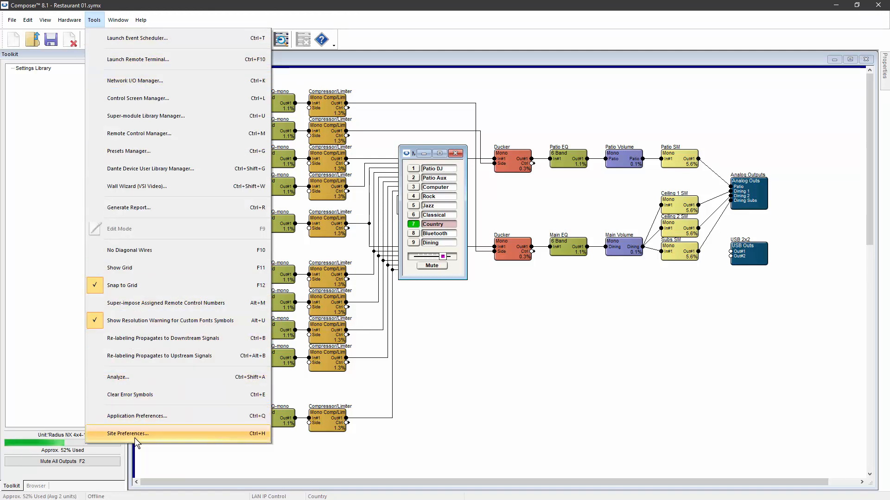
pyautogui.click(128, 434)
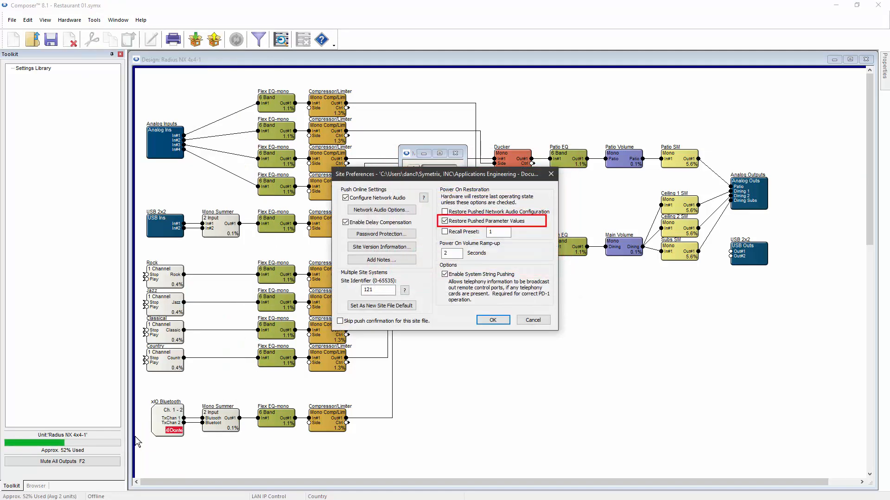
pyautogui.click(444, 221)
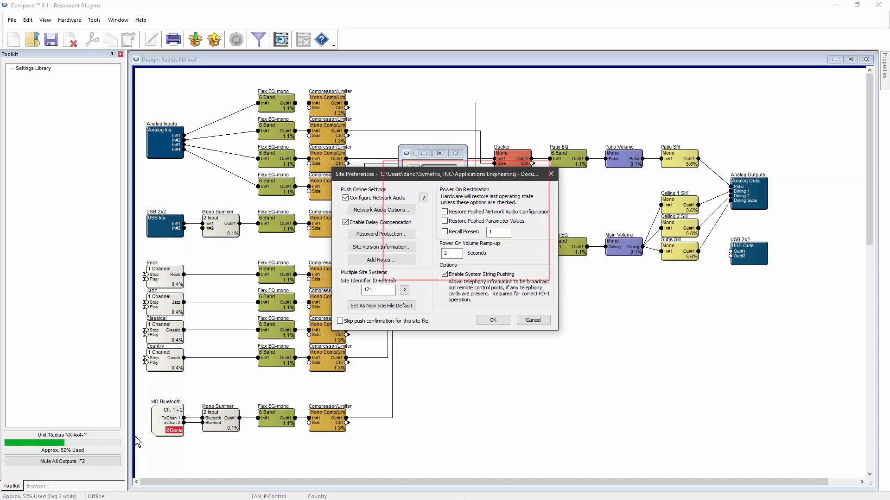
pyautogui.click(444, 221)
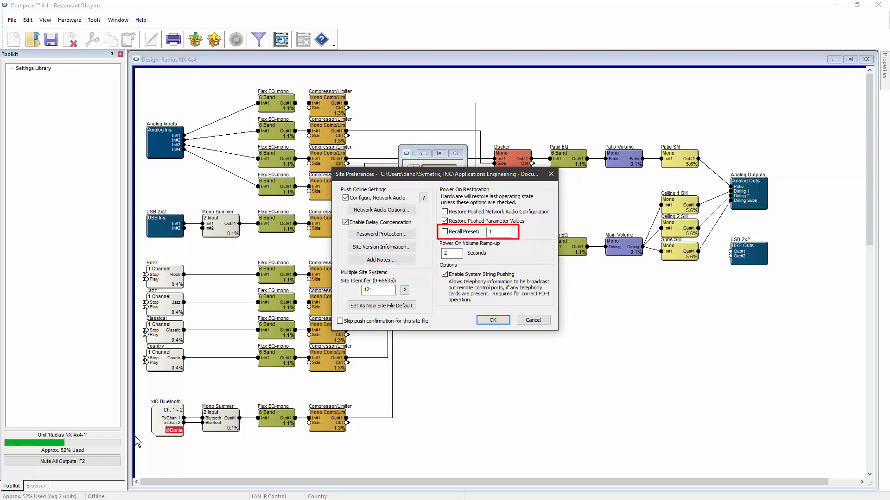
pyautogui.click(445, 231)
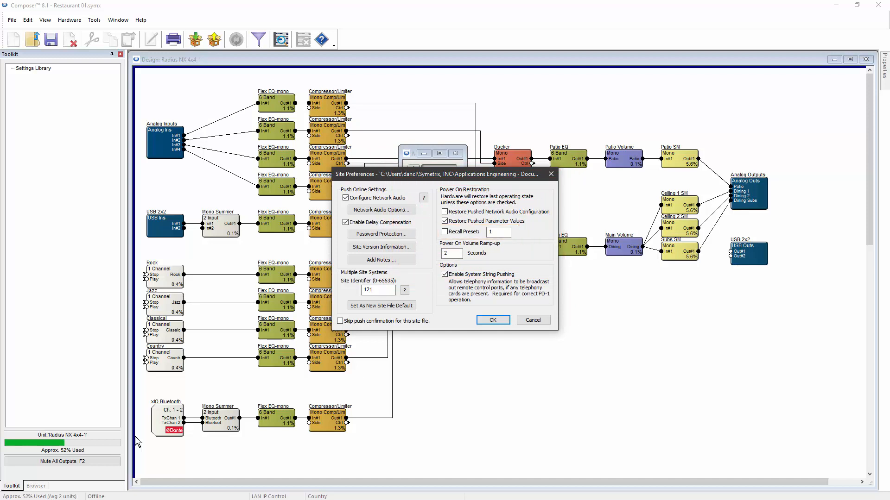